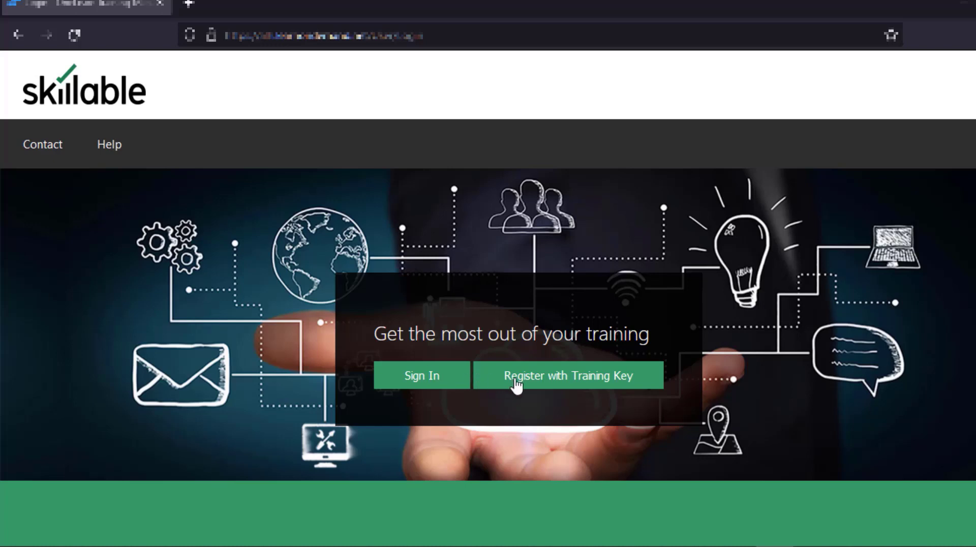
Choose Register with Training Key, enter the key, and submit it
click(566, 376)
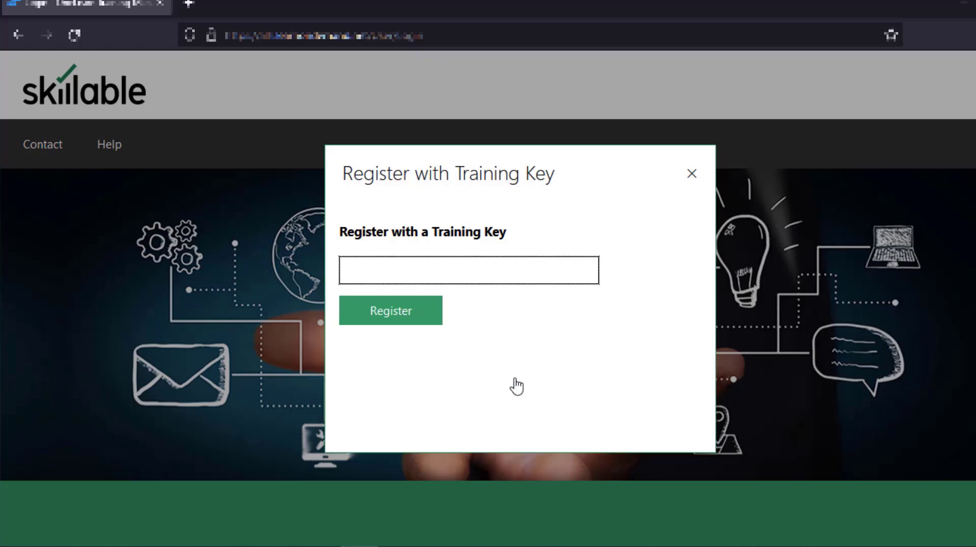
click(469, 271)
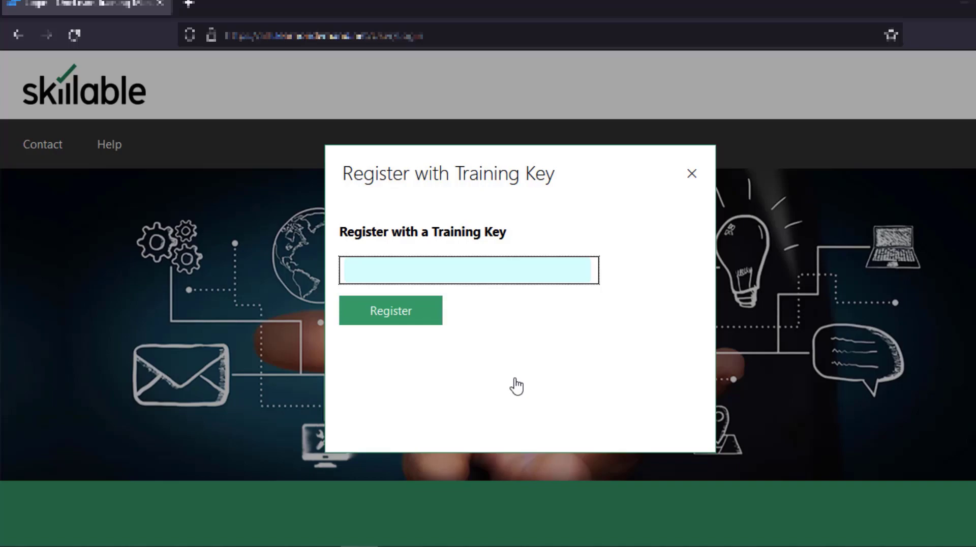
click(390, 311)
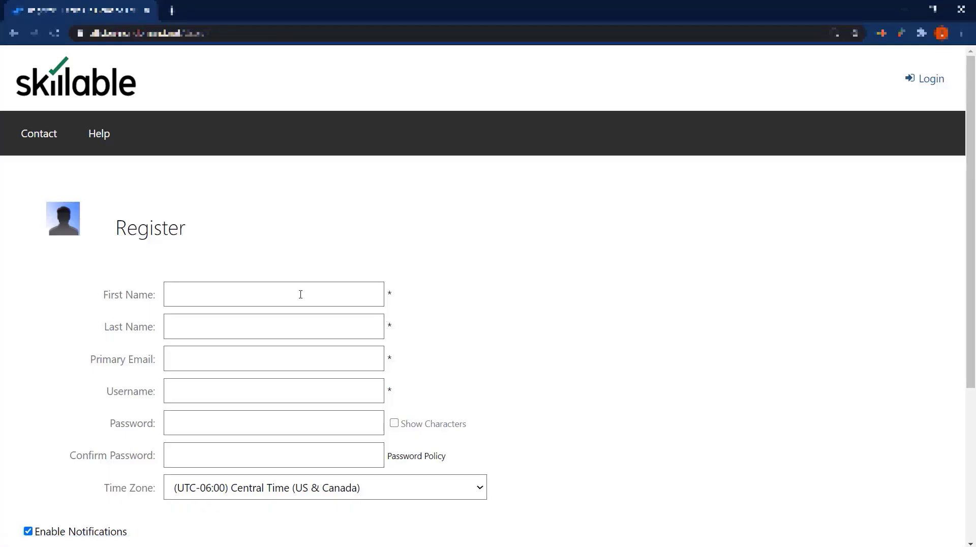
mouse_move(291, 294)
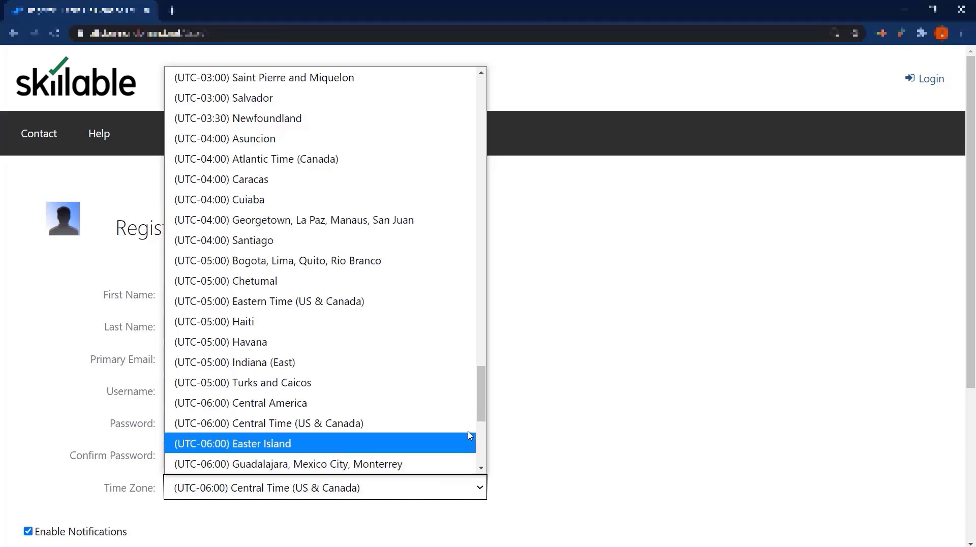
mouse_move(442, 307)
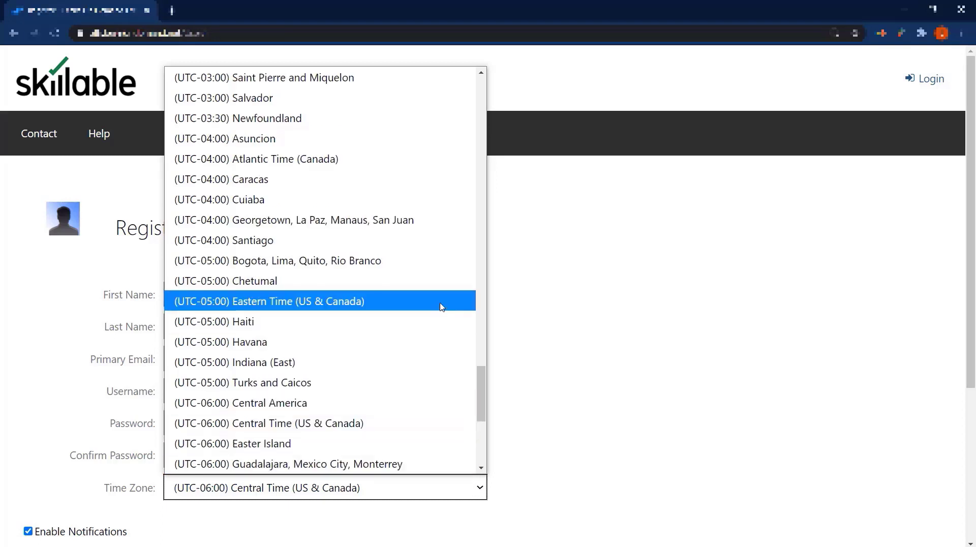
Set the time zone to Eastern Time (US & Canada) and save the new account
click(269, 301)
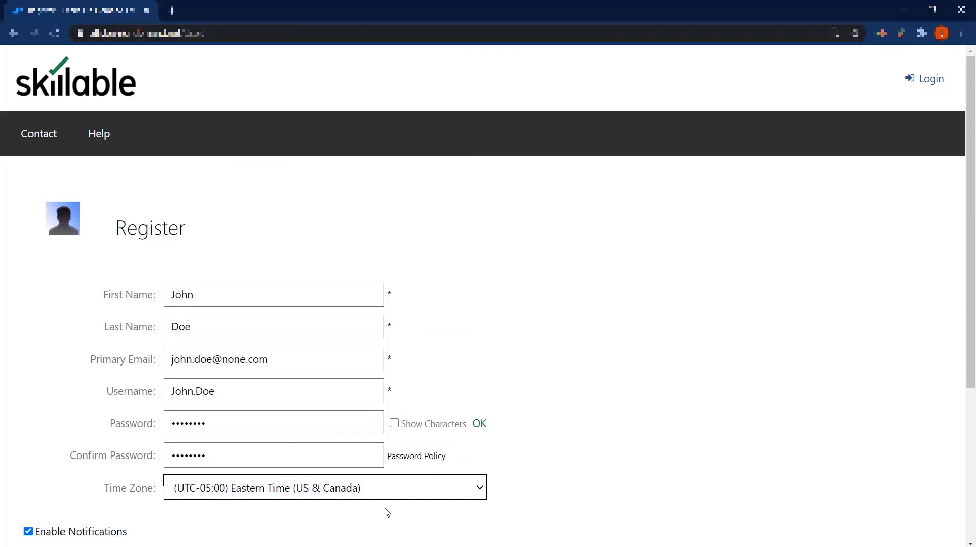
mouse_move(391, 519)
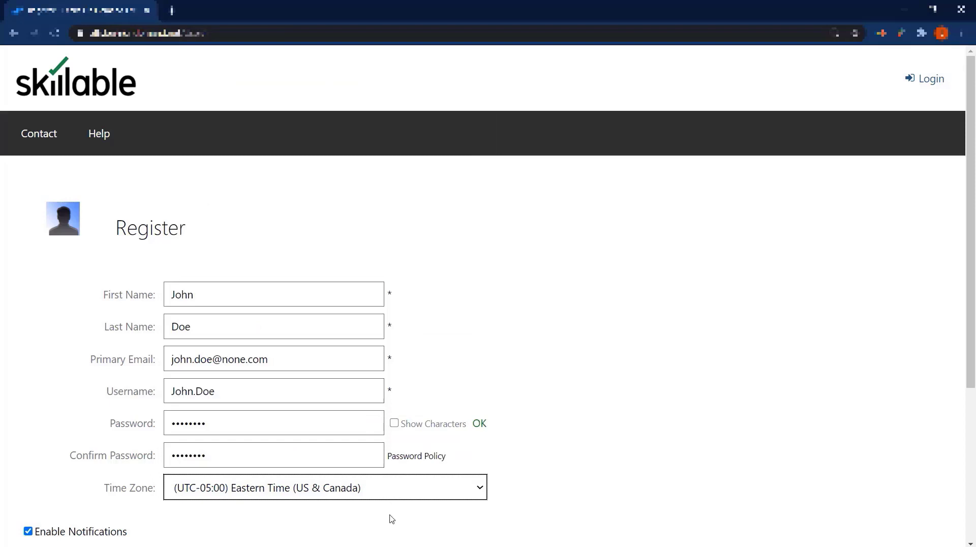
scroll(down, 3)
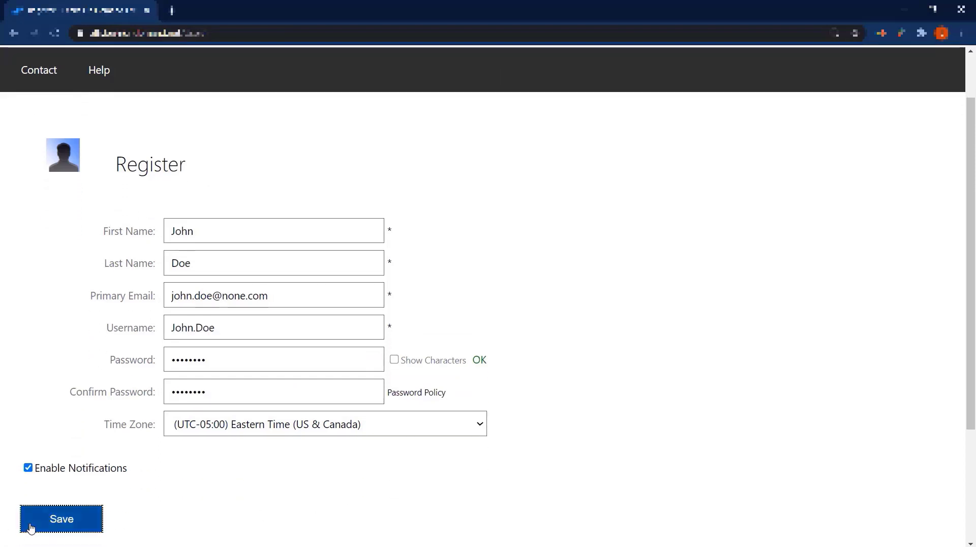
click(61, 518)
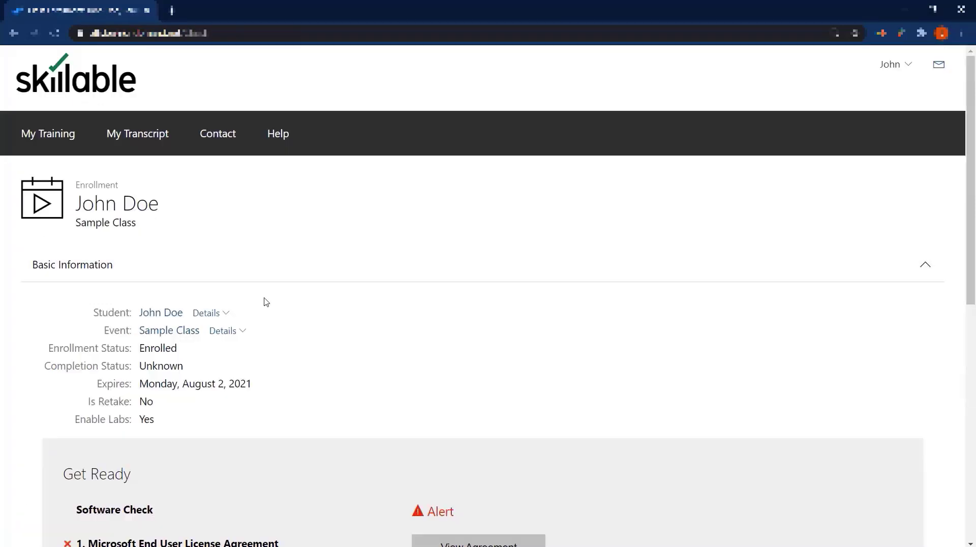
Open the Sample Class event details and scroll to the SharePoint 2010 End User lab activity
scroll(down, 3)
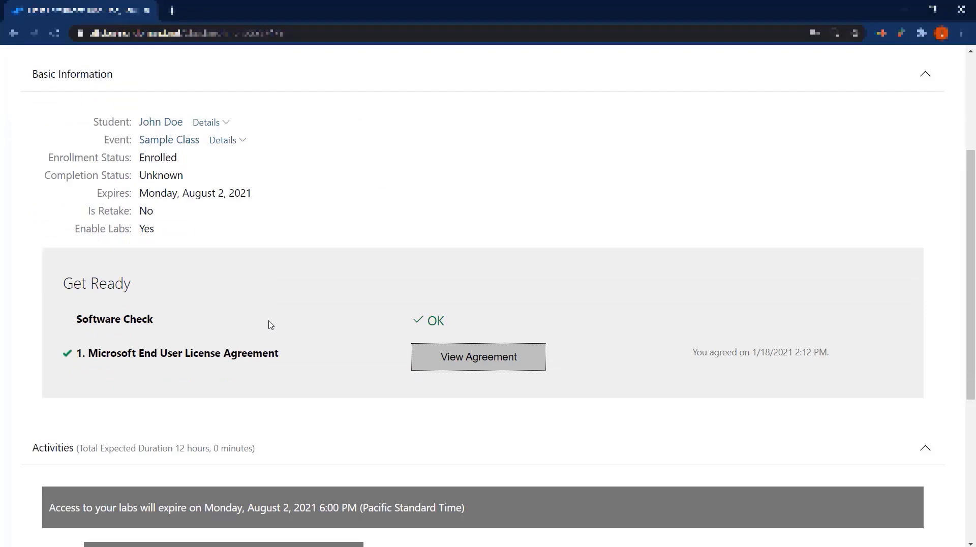
click(226, 139)
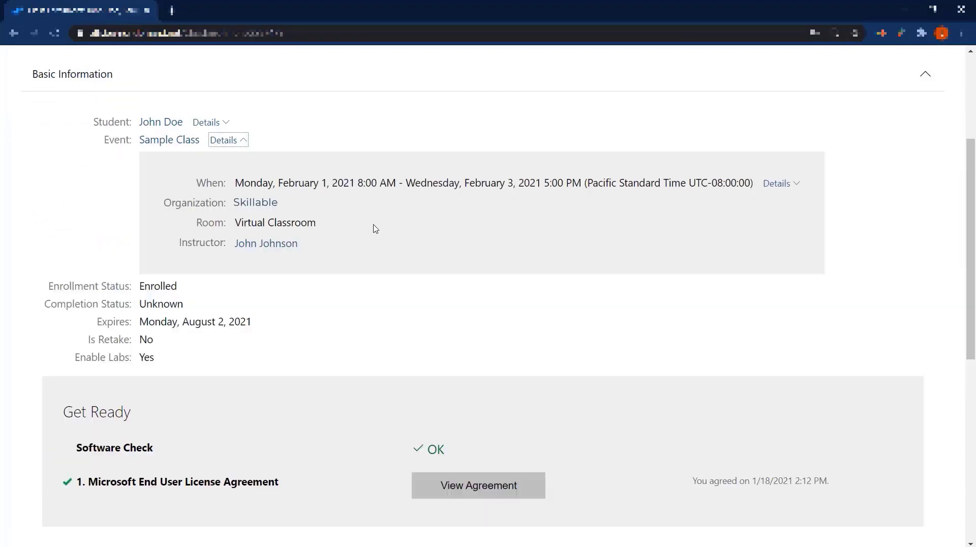
scroll(down, 3)
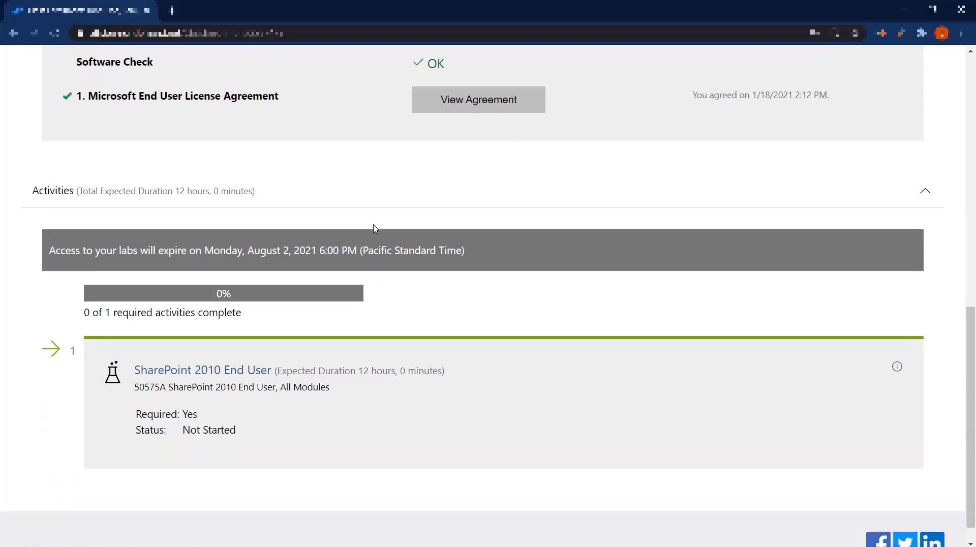
scroll(down, 3)
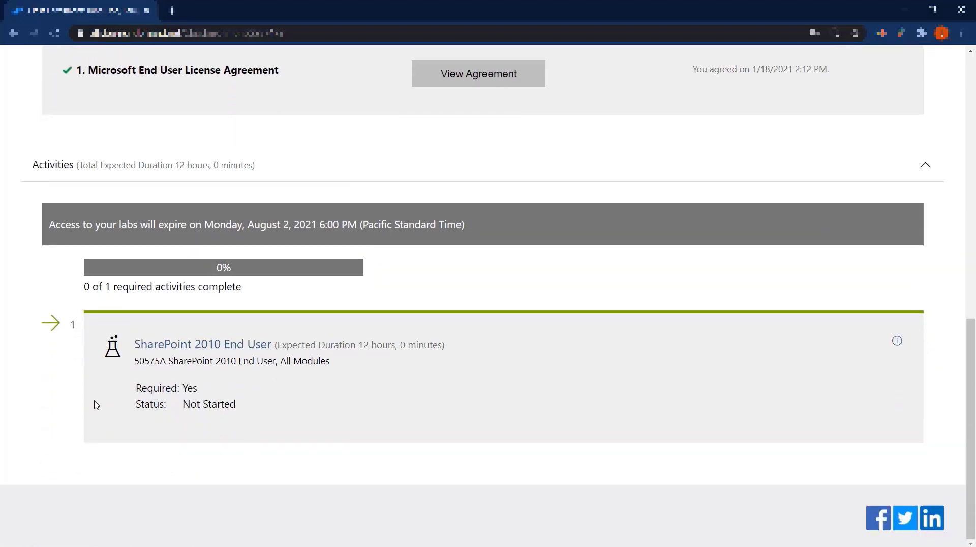
scroll(up, 3)
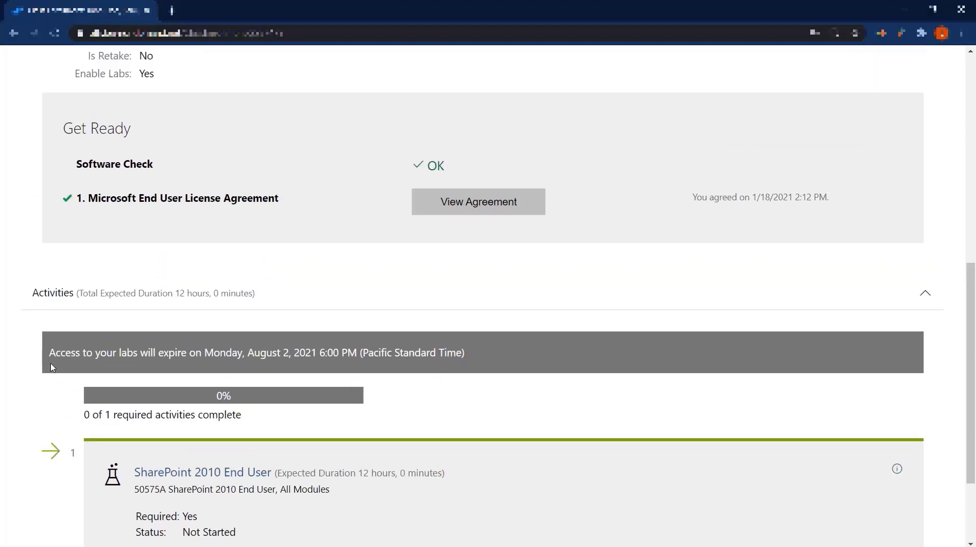